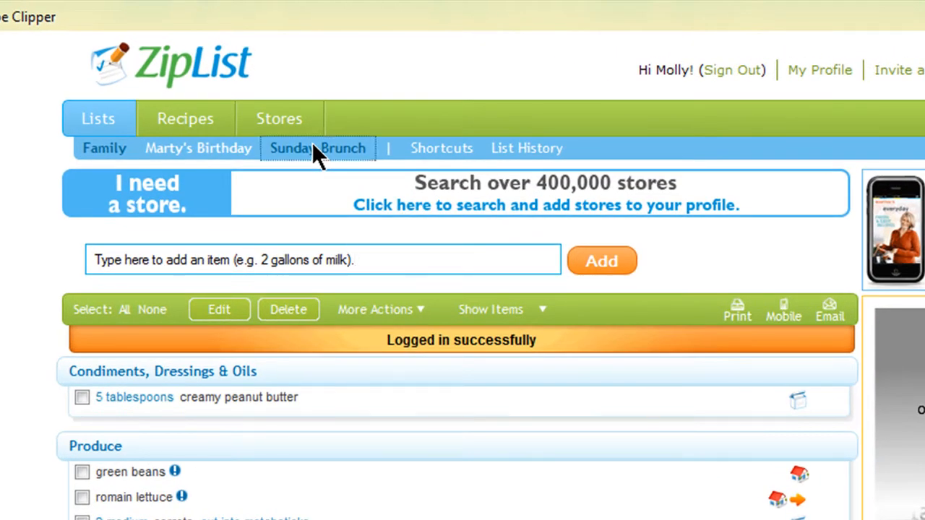
Add milk and tomatoes to the Sunday Brunch list from the add box
type("e")
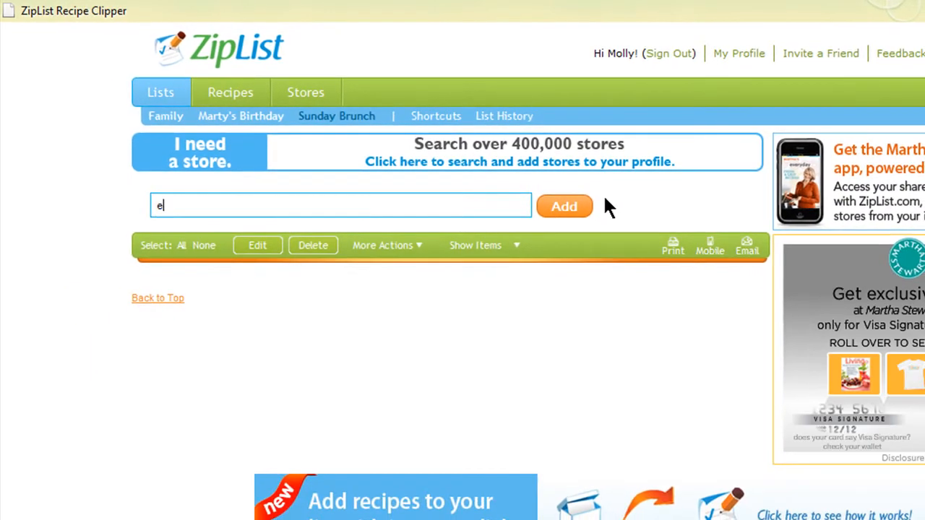
type("mil")
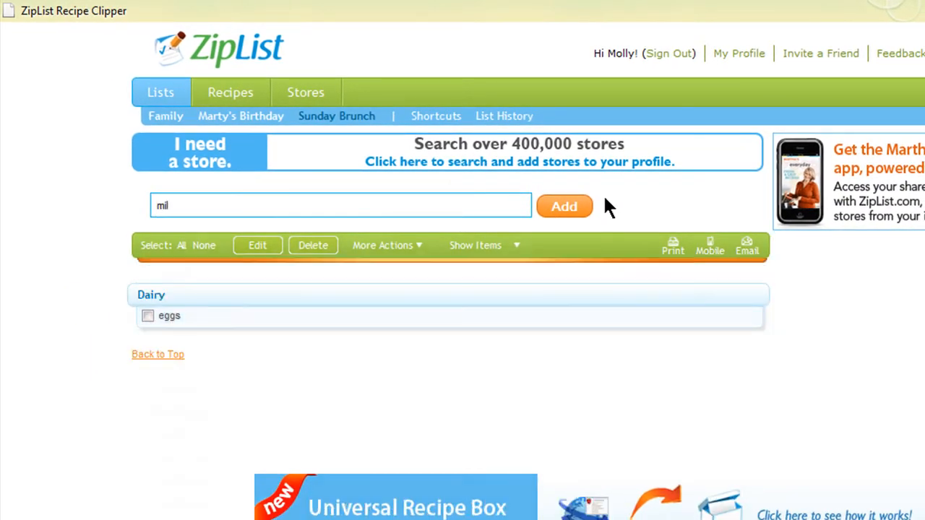
left_click(335, 115)
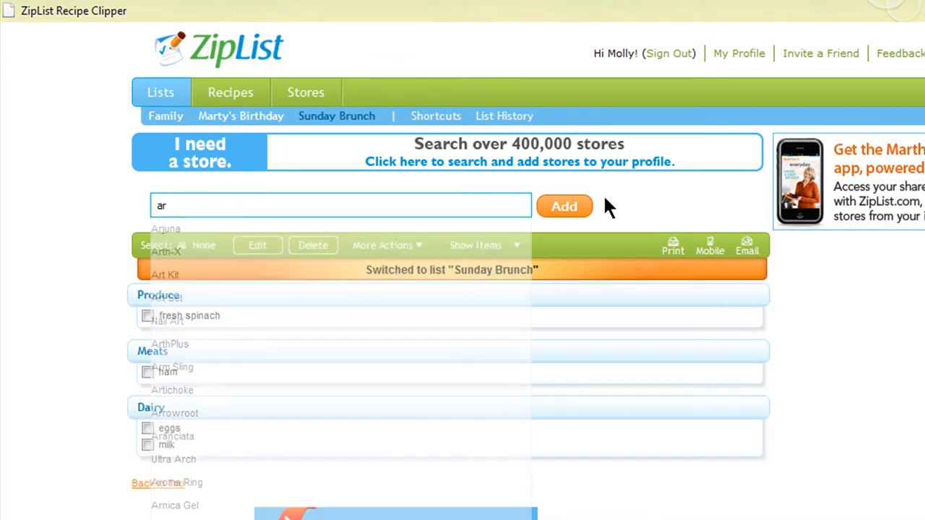
type("tomat")
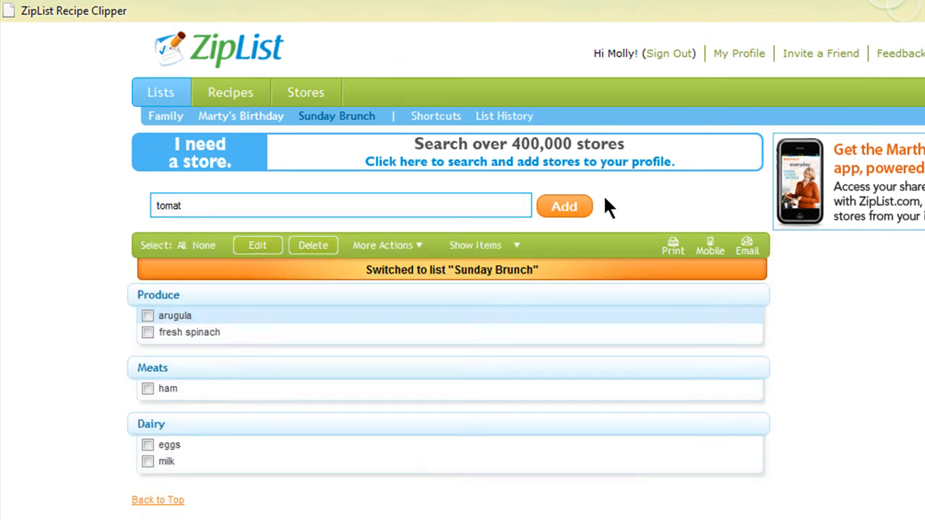
left_click(563, 205)
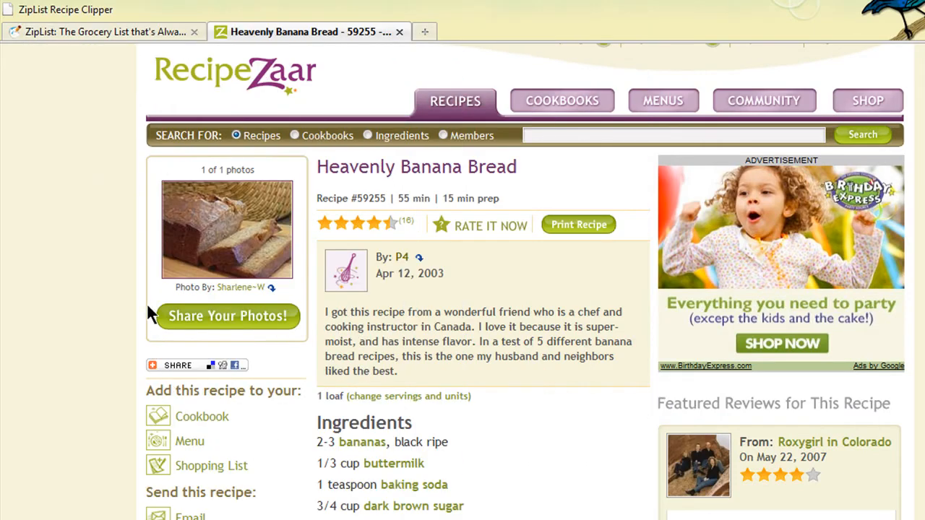
Clip the Heavenly Banana Bread recipe with the ZipList Recipe Clipper and send its ingredients to ZipList
left_click(176, 364)
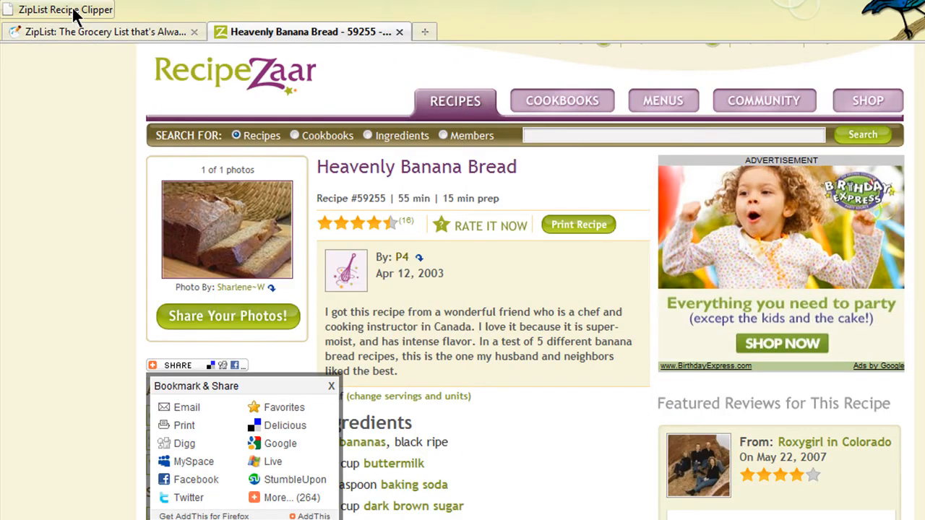
left_click(58, 8)
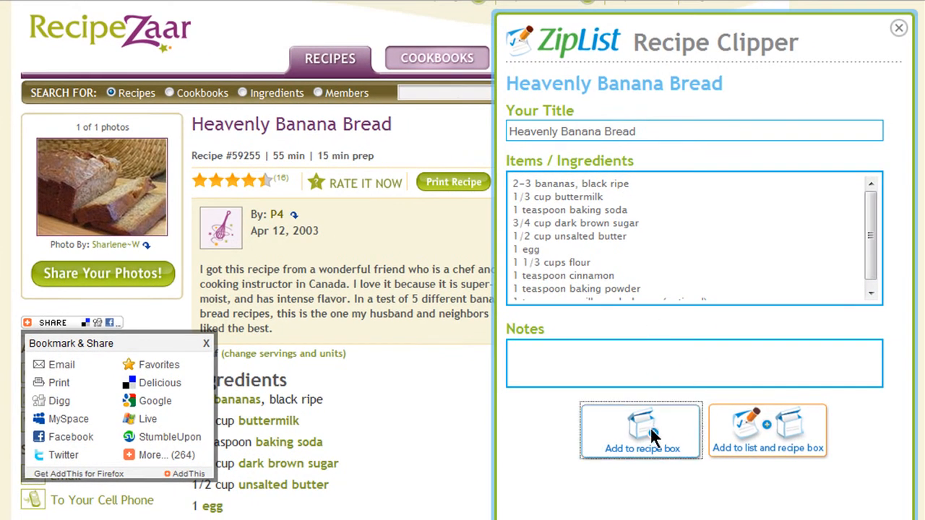
left_click(640, 430)
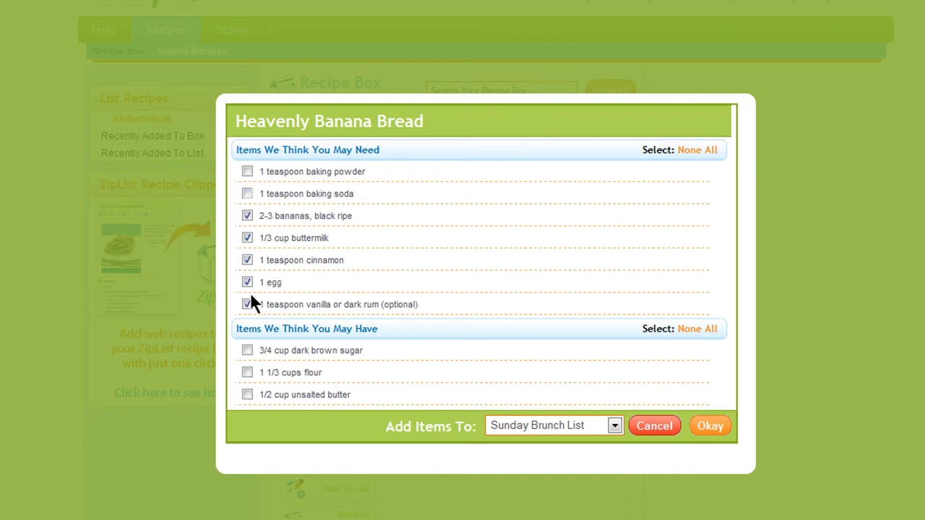
Uncheck the optional vanilla and add the remaining banana bread ingredients to Sunday Brunch
left_click(247, 303)
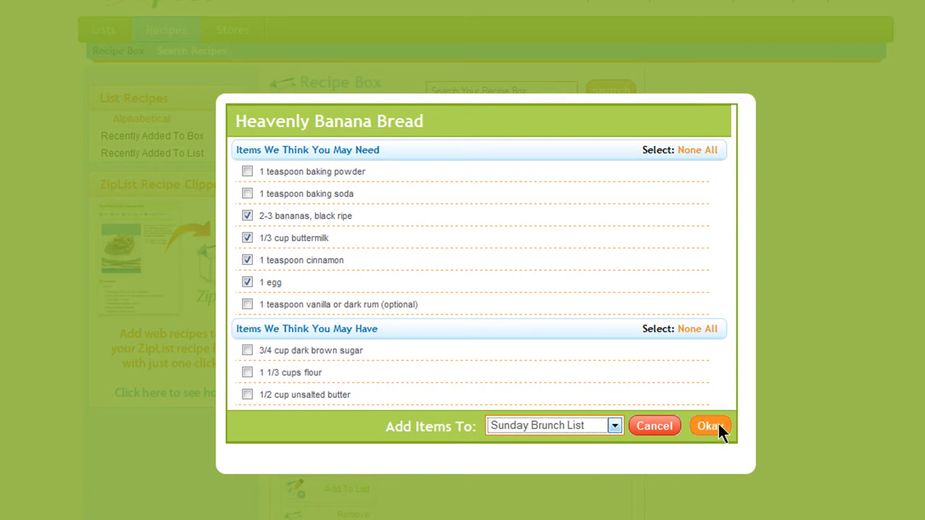
left_click(711, 425)
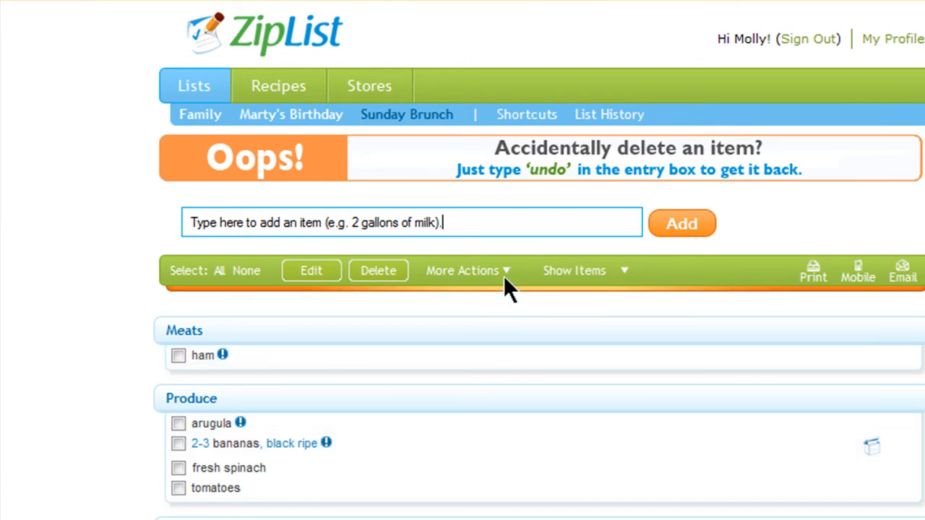
Add '3 peaches;apple juice;pita bread' in one entry, then drag fresh spinach into Drinks
type("3 peaches;apple juice;pita bread")
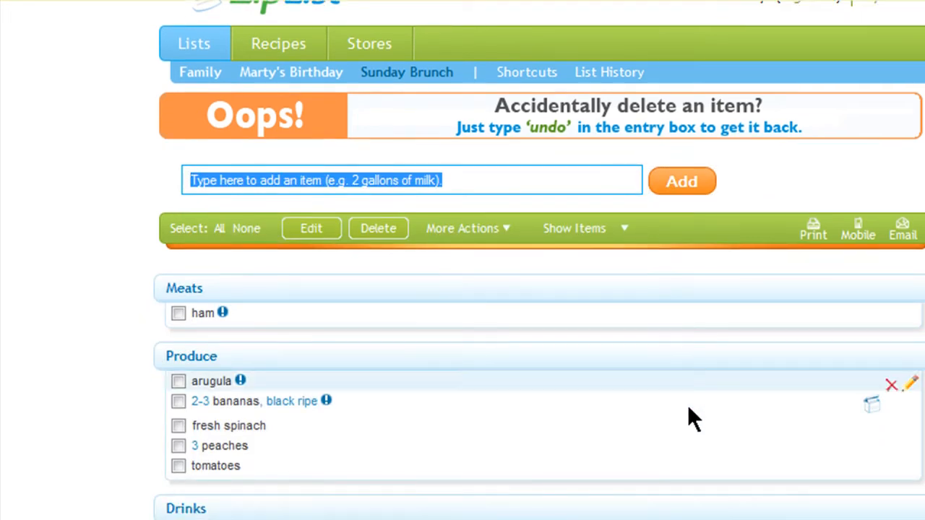
scroll("down", 3)
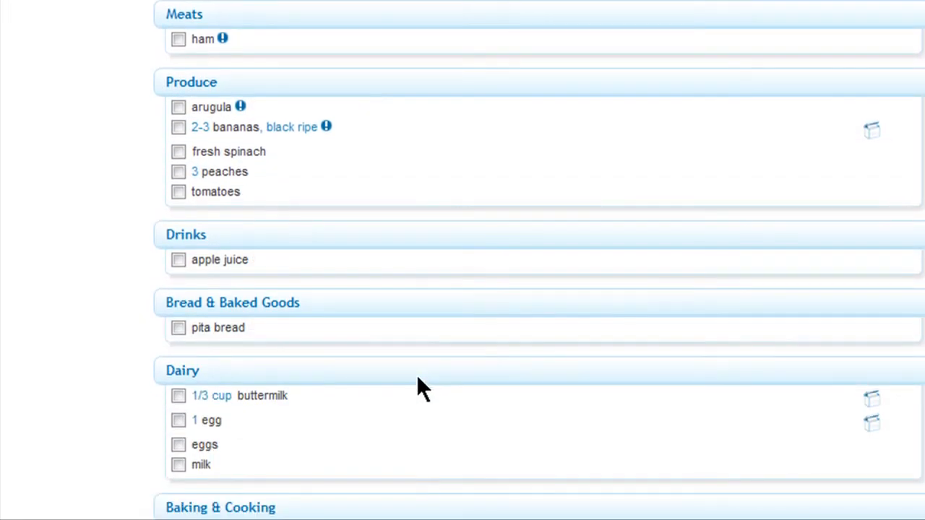
mouse_move(238, 332)
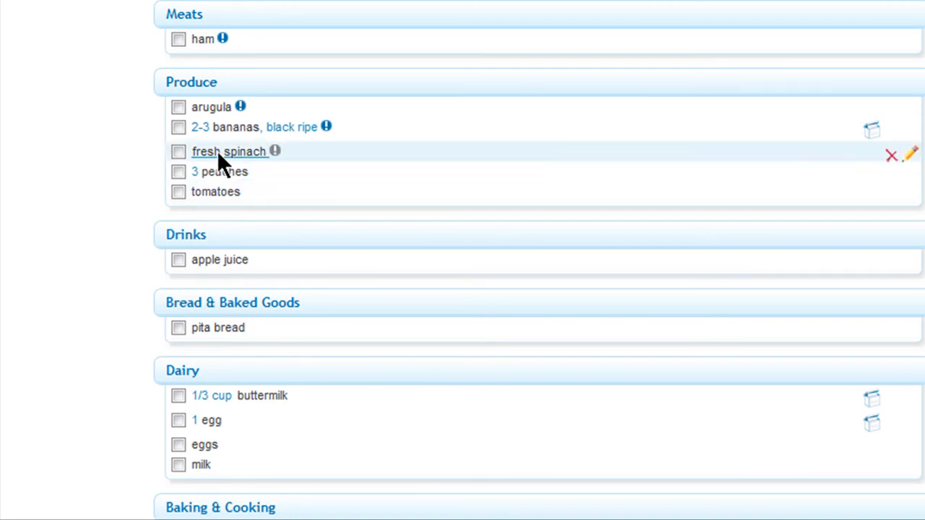
left_click_drag(229, 151, 246, 275)
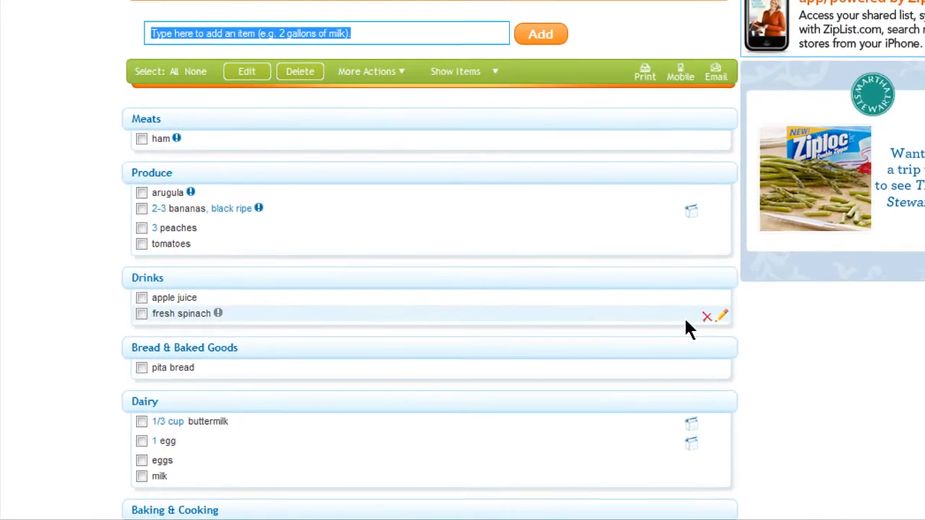
Edit fresh spinach and change its category back to Produce
left_click(723, 317)
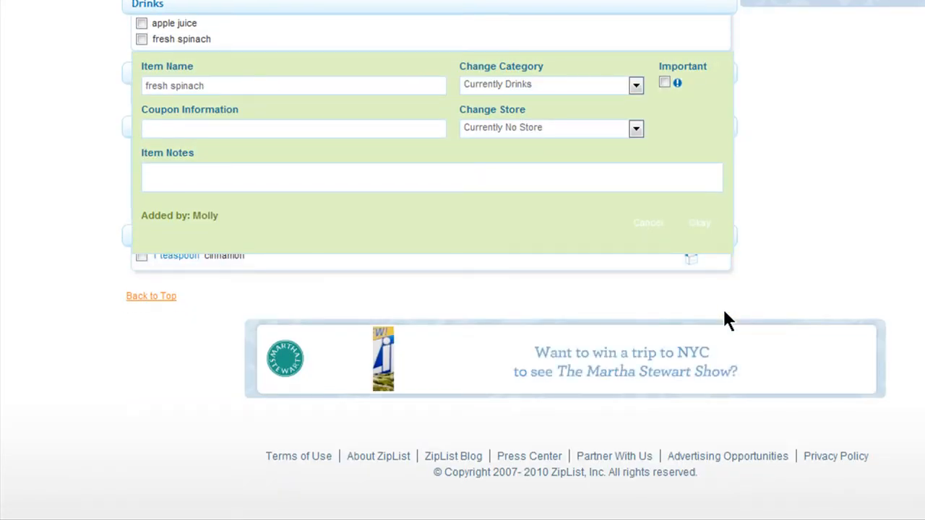
left_click(635, 84)
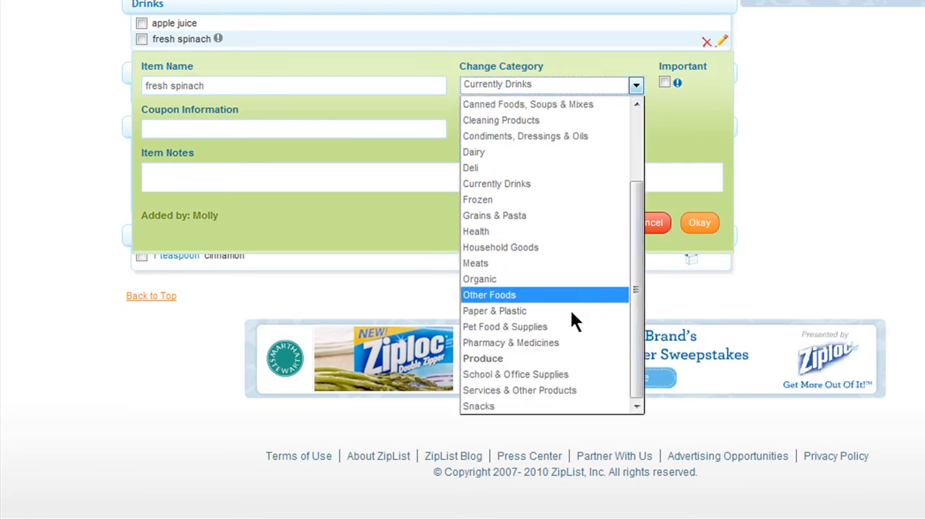
left_click(483, 358)
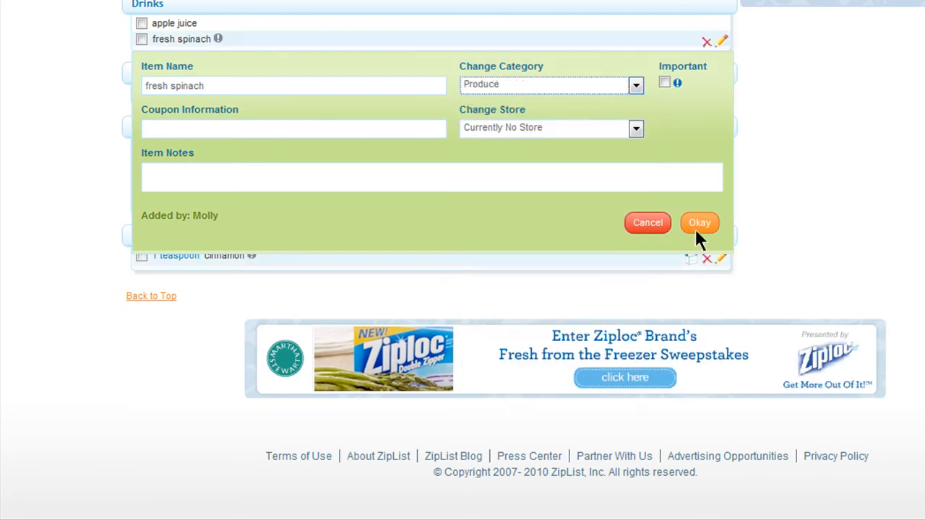
left_click(700, 222)
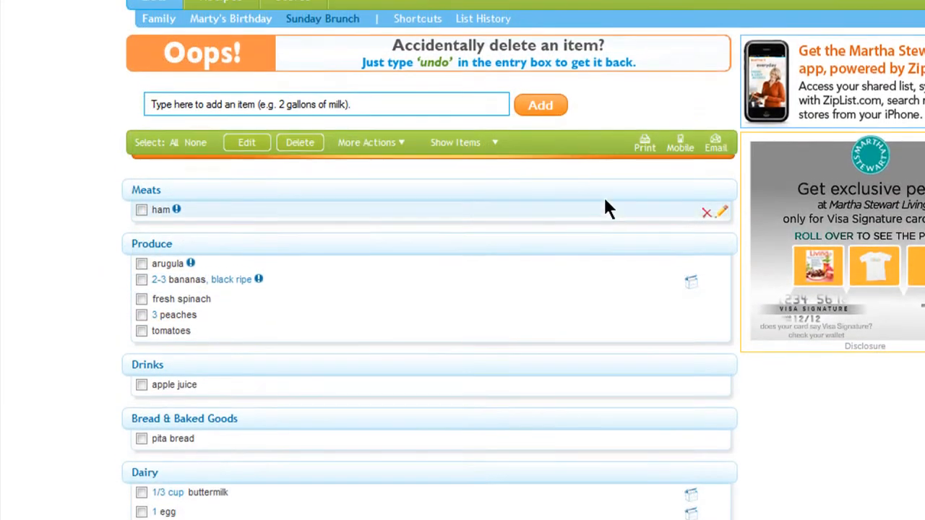
Search stores near 94107 and save Ruby Wine and All States Best Foods
left_click(292, 68)
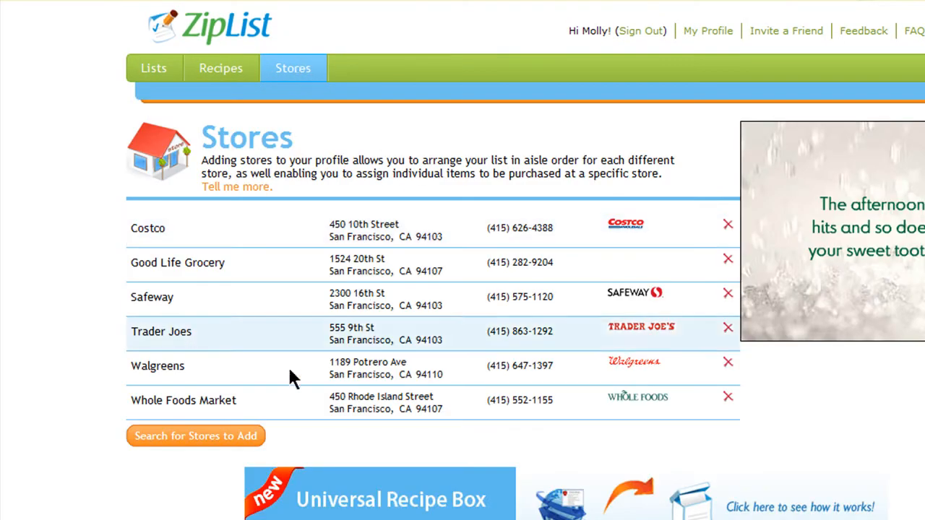
left_click(195, 437)
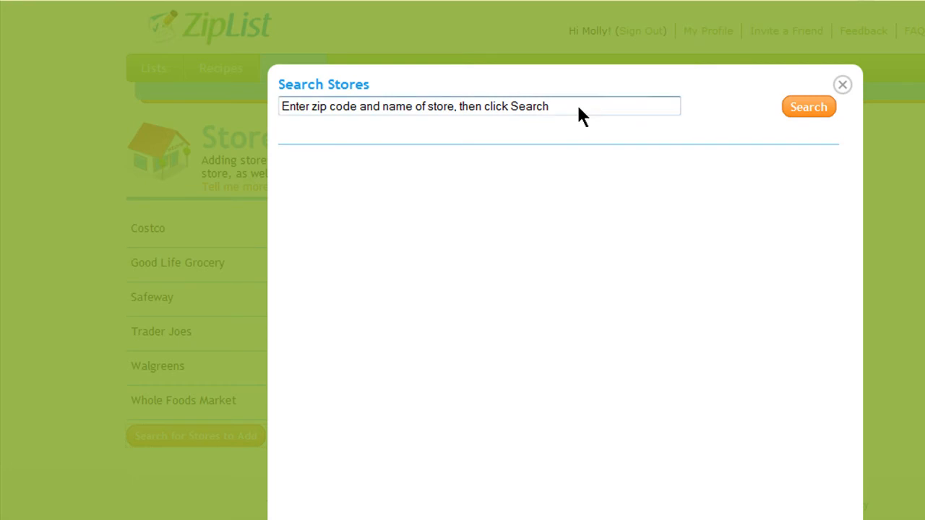
type("94107")
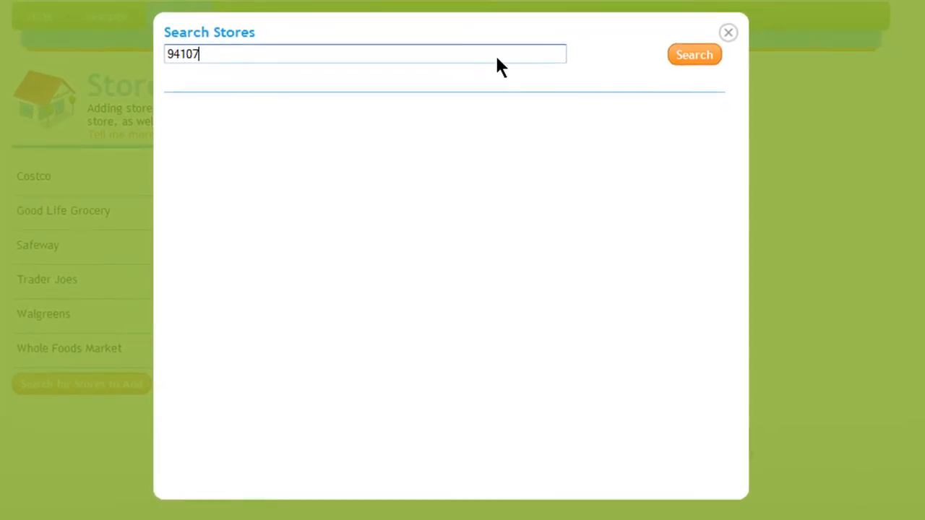
left_click(694, 55)
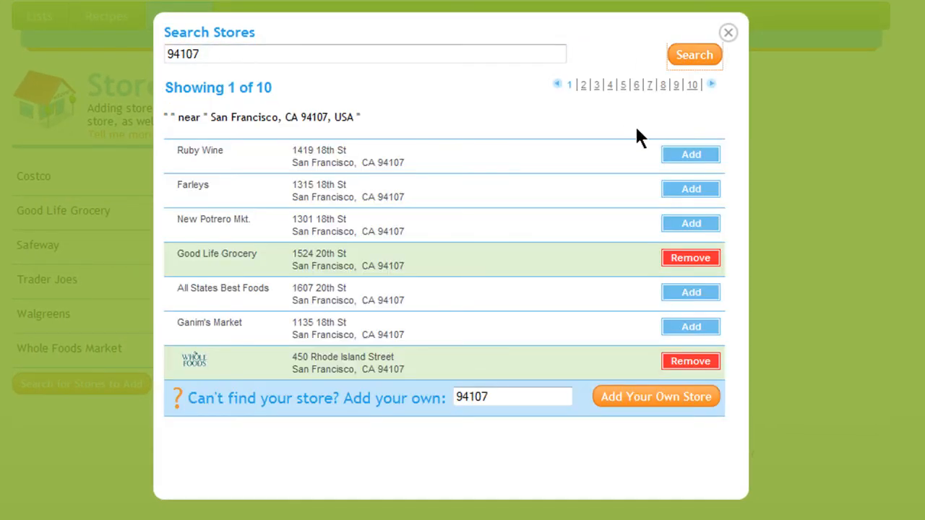
left_click(691, 154)
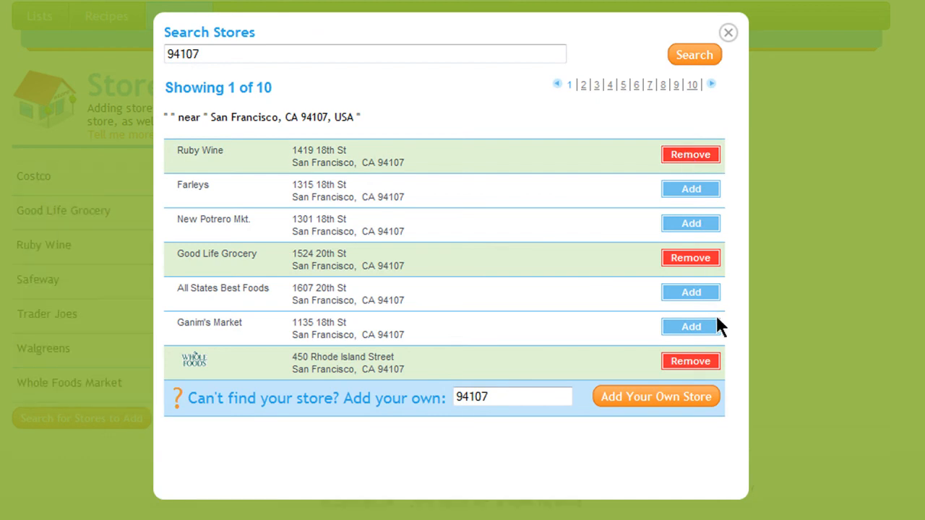
left_click(691, 292)
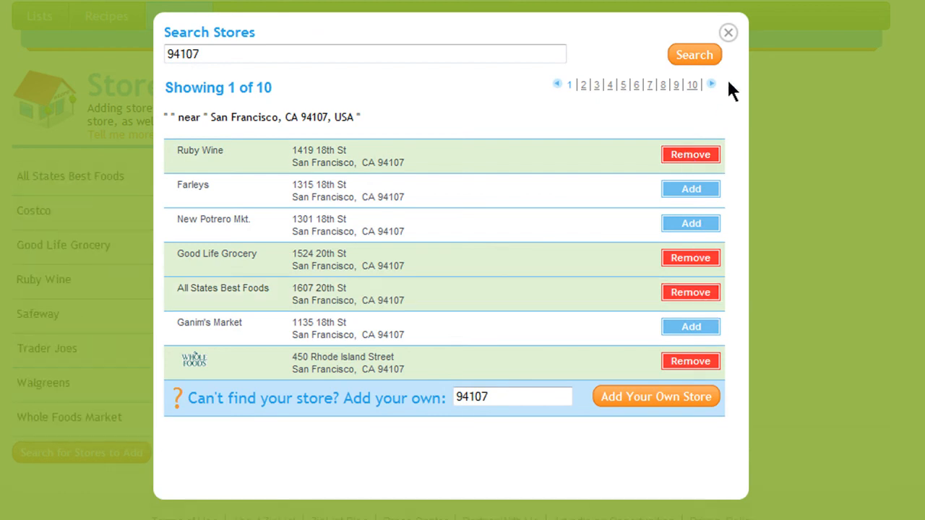
left_click(729, 32)
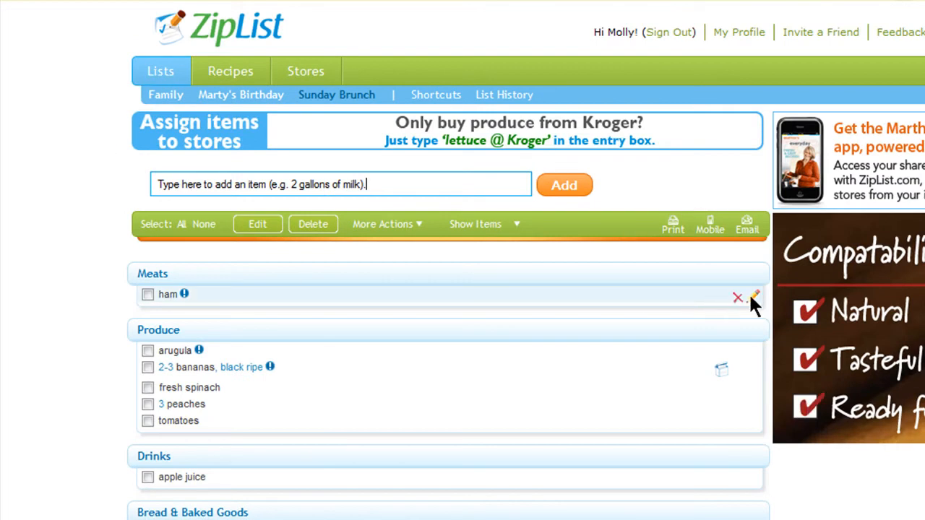
Edit ham and assign it to Good Life Grocery via Change Store
left_click(755, 297)
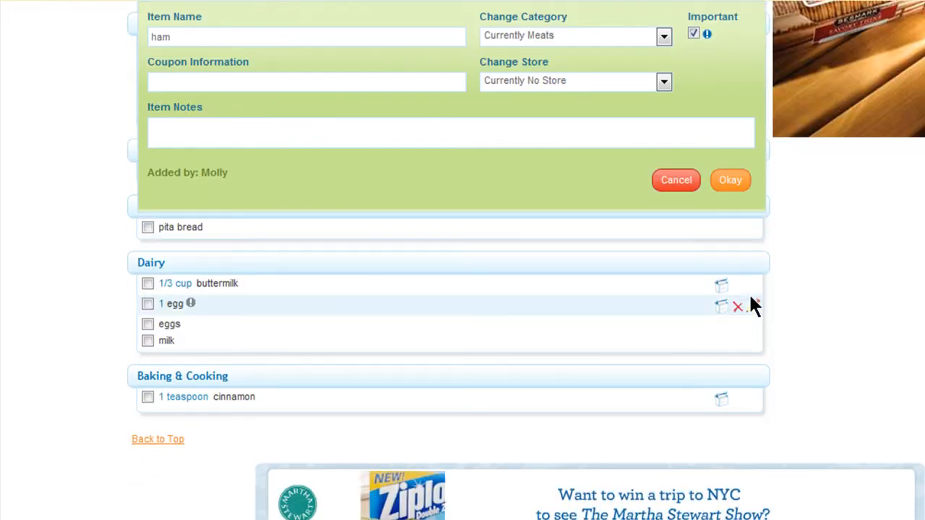
left_click(662, 81)
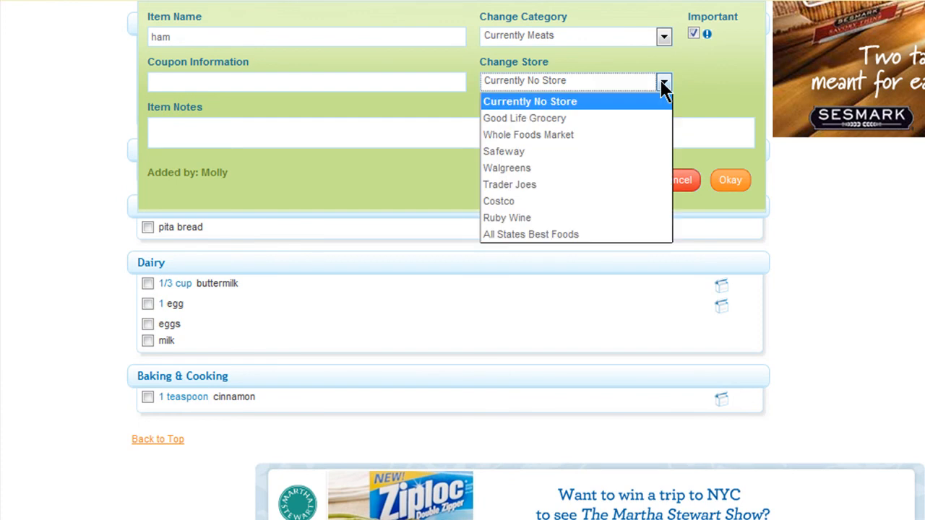
left_click(523, 118)
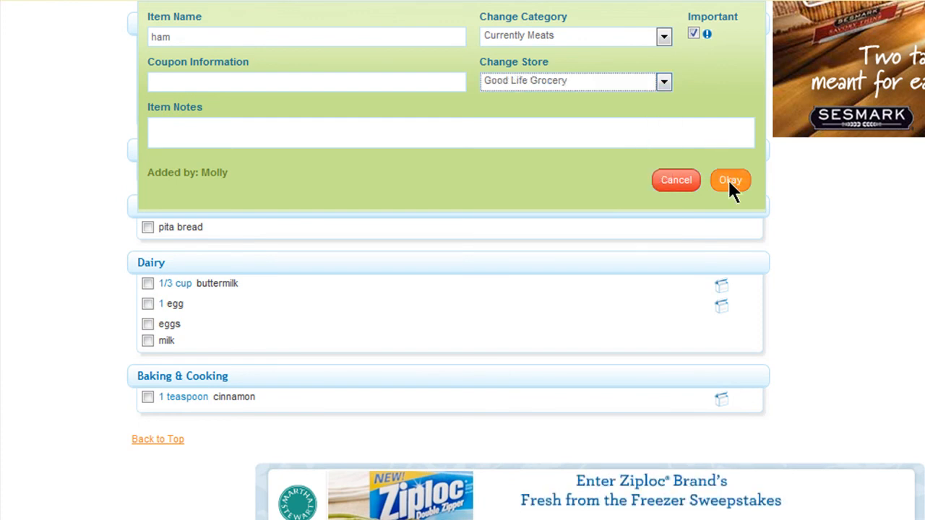
left_click(730, 180)
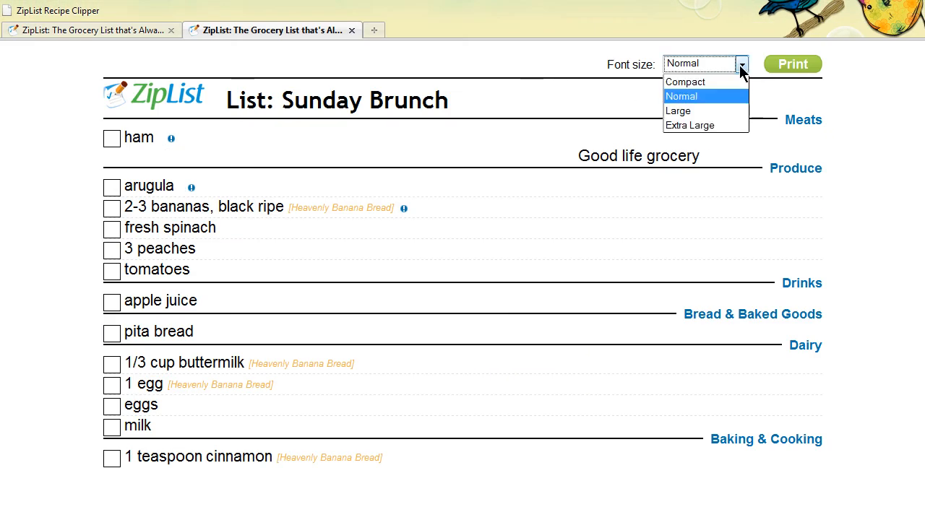
Choose a font size for the printable Sunday Brunch list
left_click(685, 81)
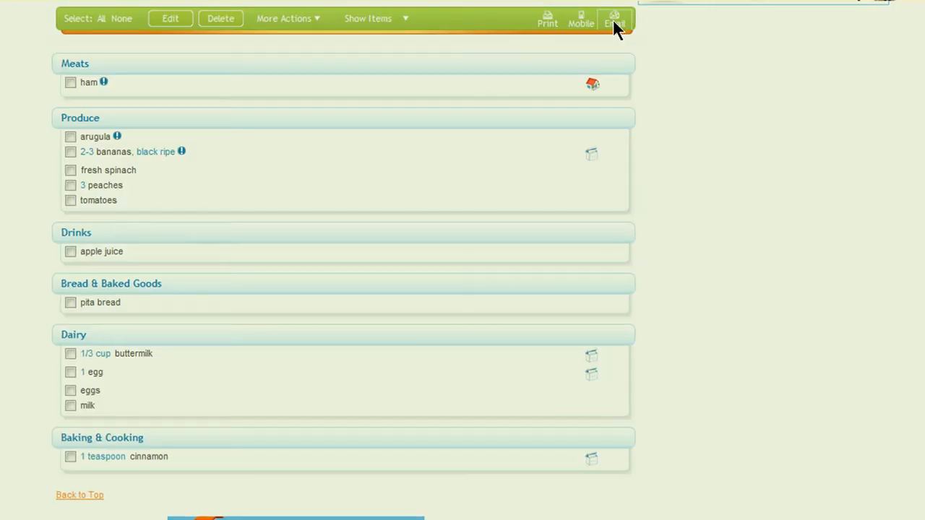
left_click(613, 17)
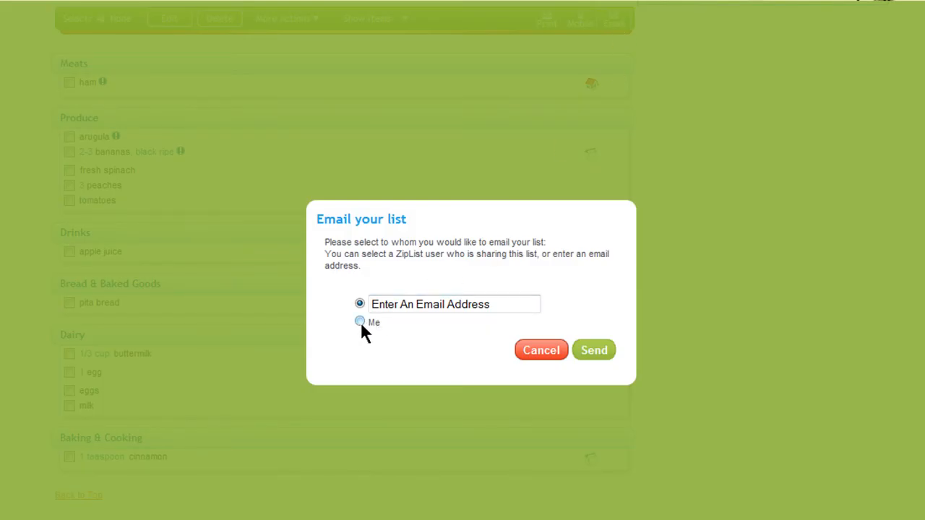
left_click(454, 303)
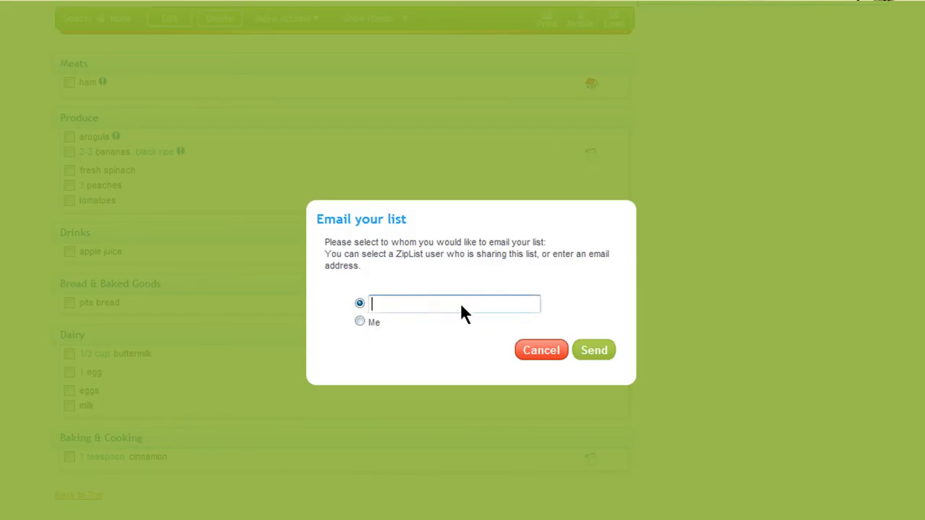
left_click(540, 349)
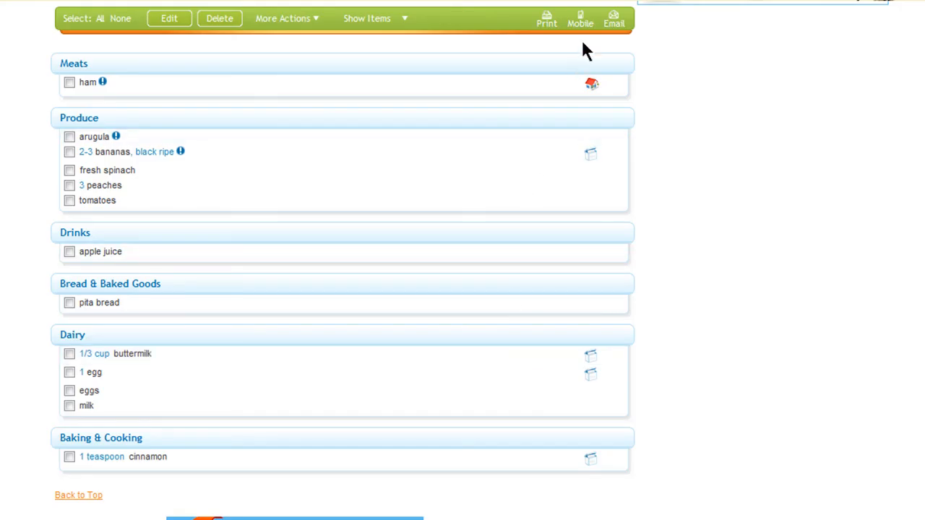
left_click(581, 17)
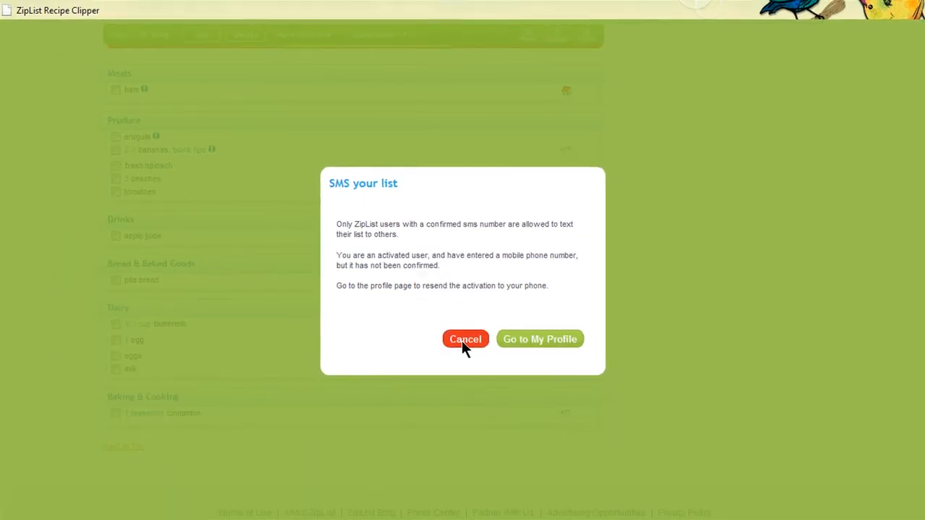
left_click(465, 338)
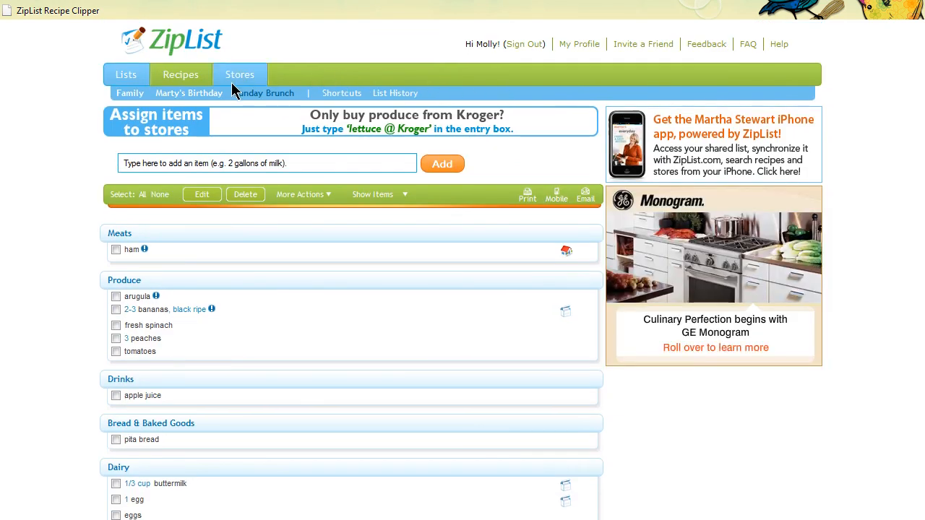
Go through Shortcuts to the List History page of previously added items
left_click(341, 92)
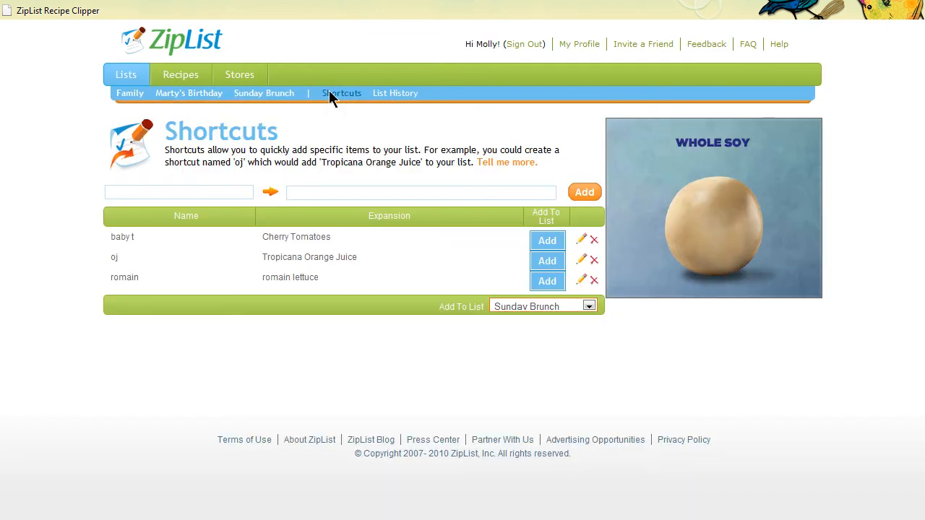
left_click(395, 92)
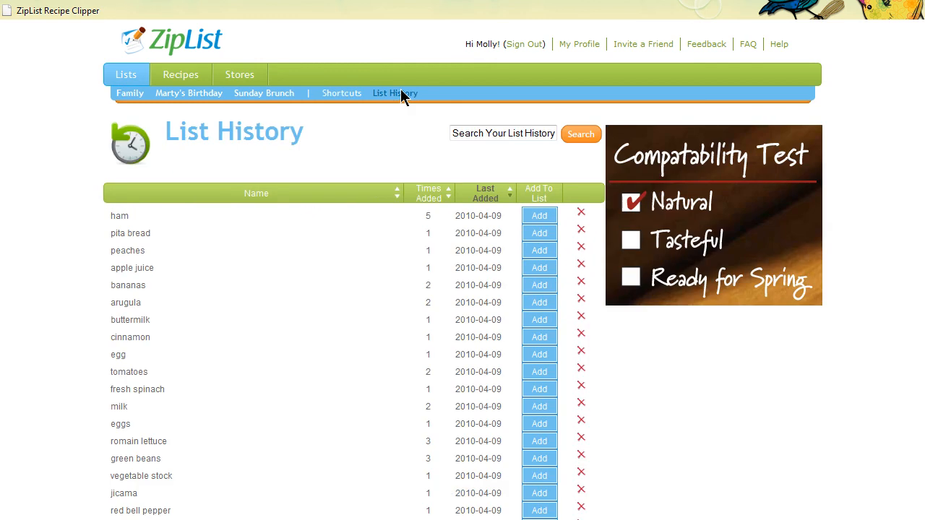